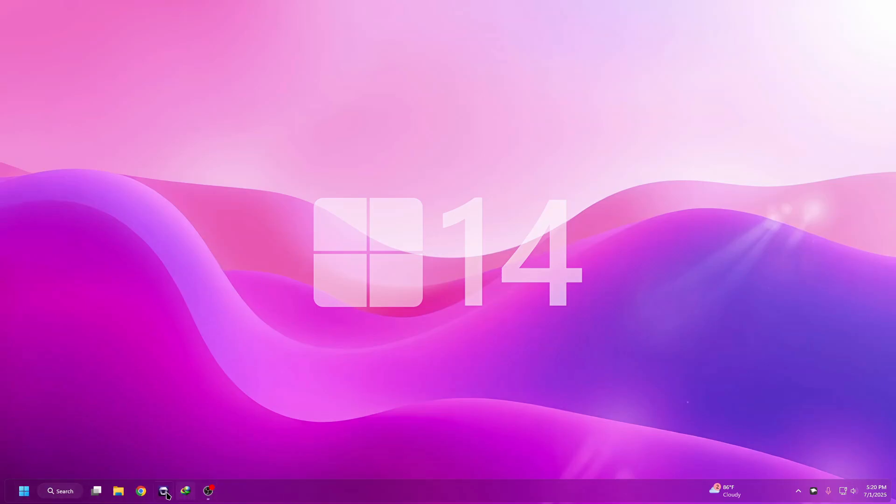
# - Look through the start menu's All apps, Recommended and Pinned views, then its power options
pyautogui.click(23, 491)
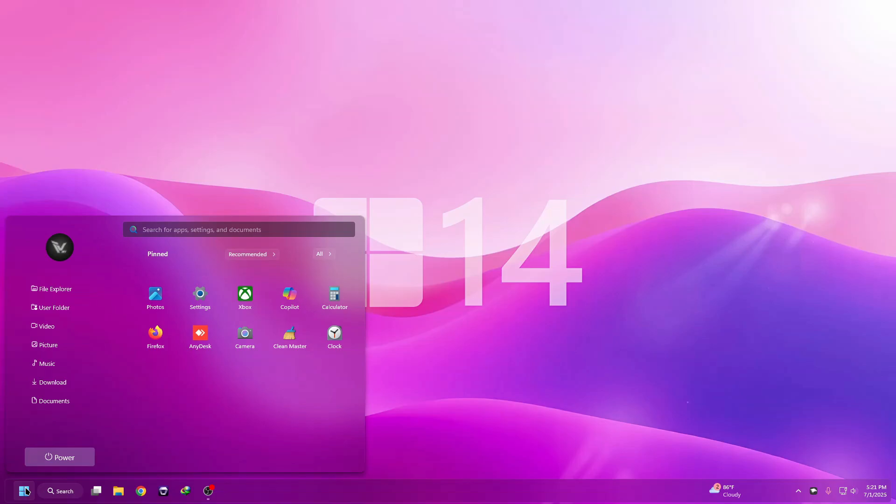
pyautogui.moveTo(54, 344)
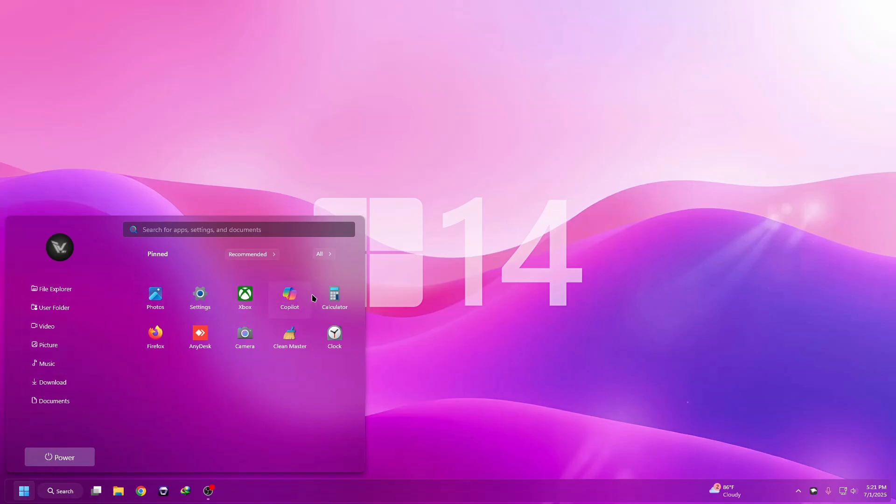
pyautogui.moveTo(153, 255)
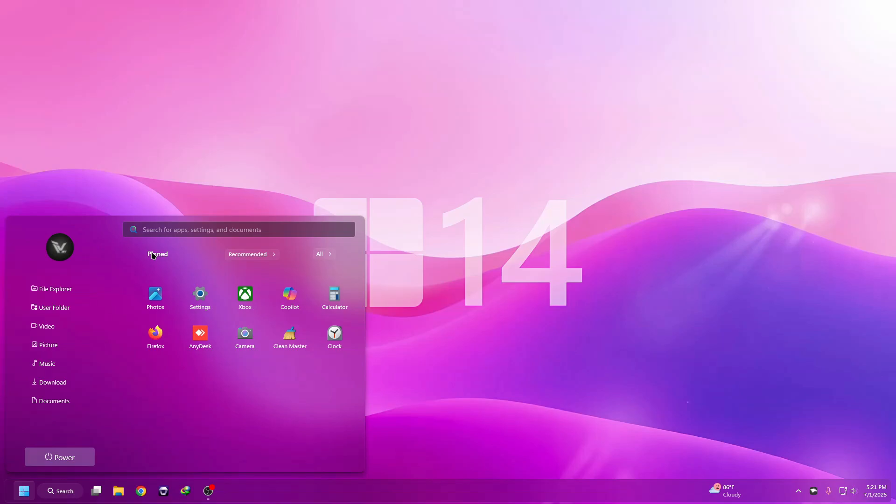
pyautogui.click(320, 254)
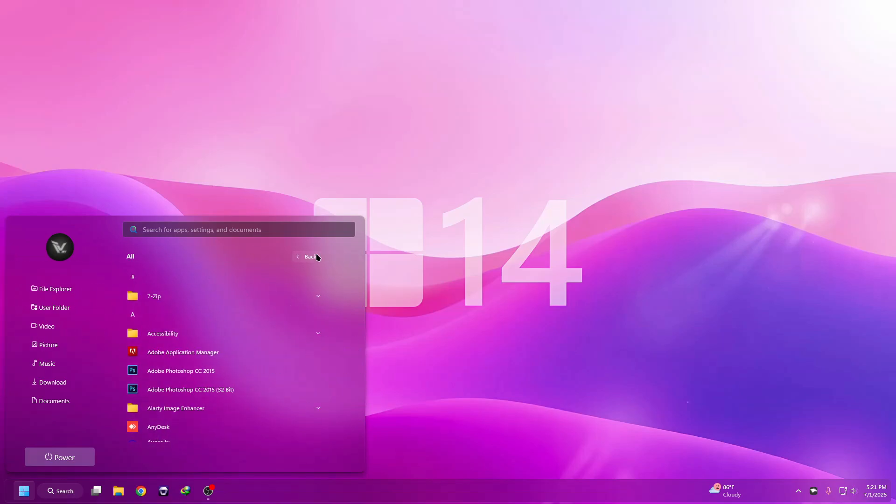
pyautogui.click(310, 256)
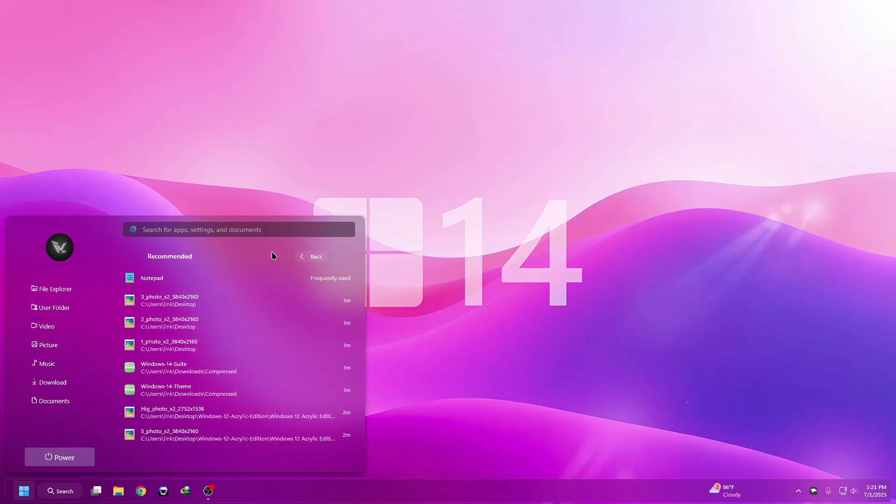
pyautogui.click(316, 256)
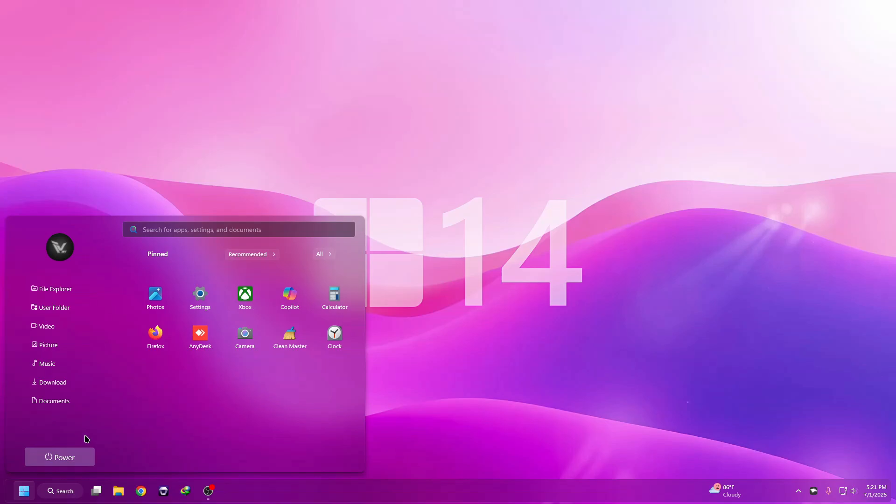
pyautogui.moveTo(62, 463)
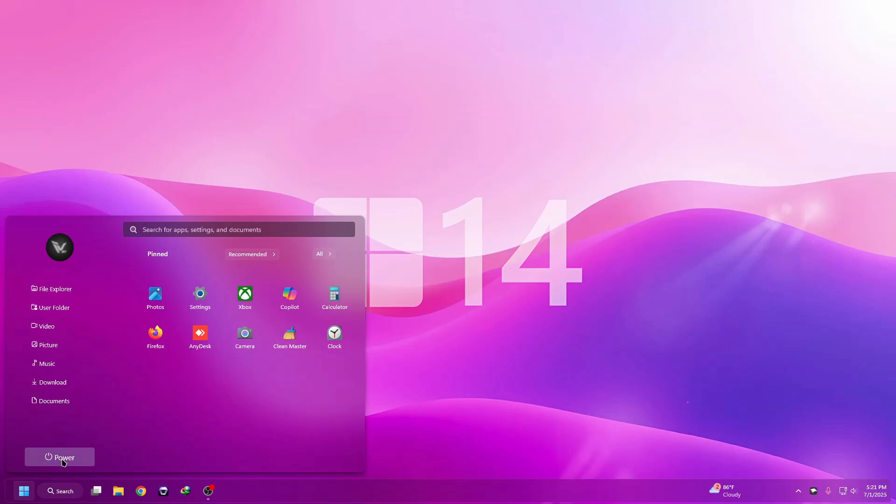
pyautogui.click(63, 457)
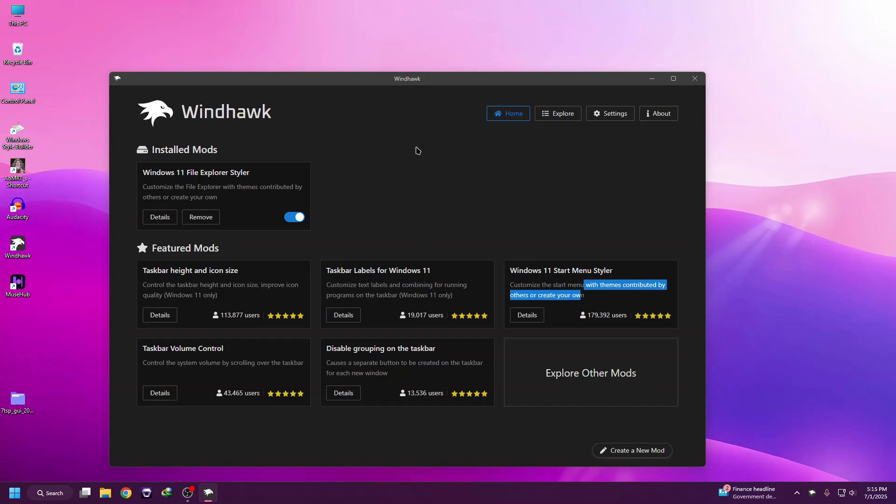
# - Reposition the Windhawk window and switch to the Explore mod catalogue
pyautogui.moveTo(407, 78); pyautogui.dragTo(447, 53)
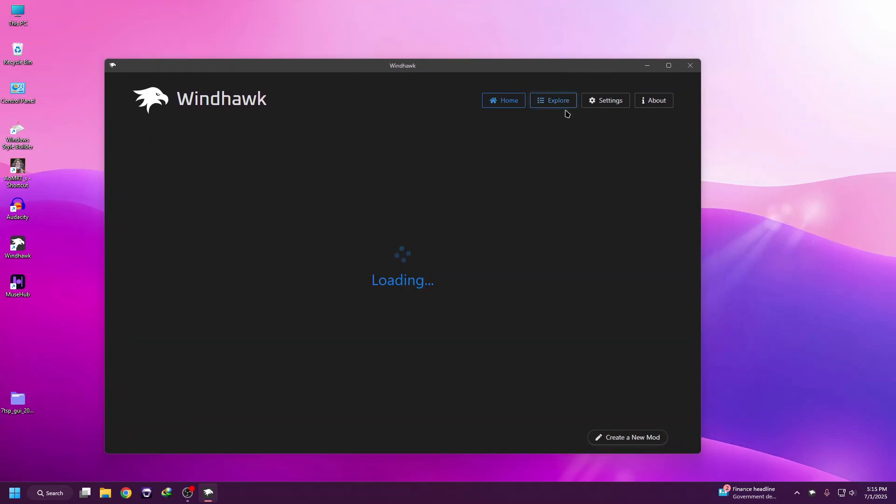
pyautogui.click(552, 99)
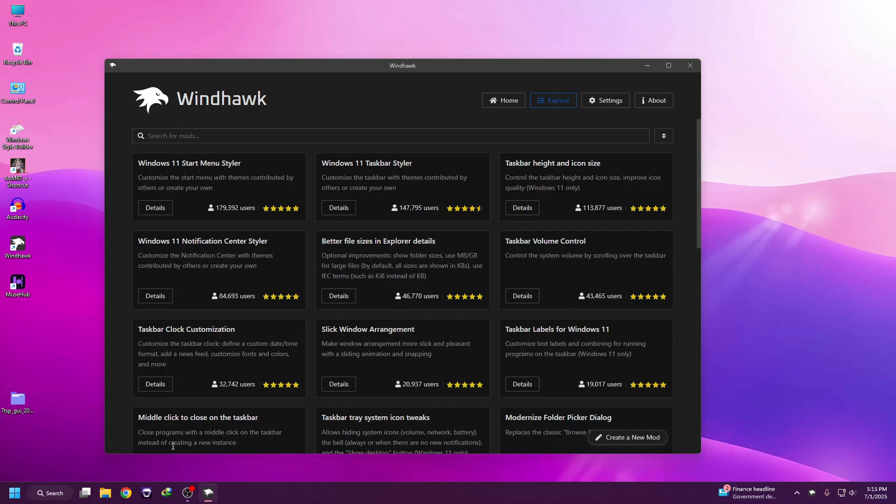
pyautogui.moveTo(423, 137)
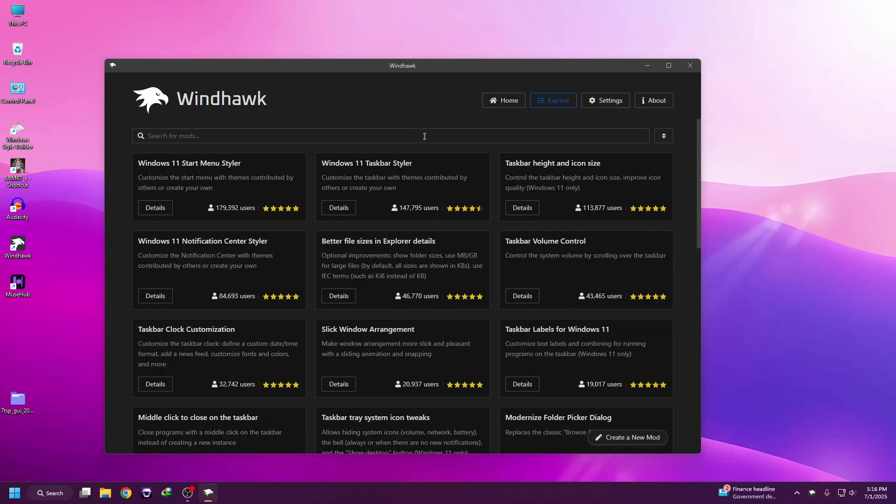
pyautogui.moveTo(503, 169)
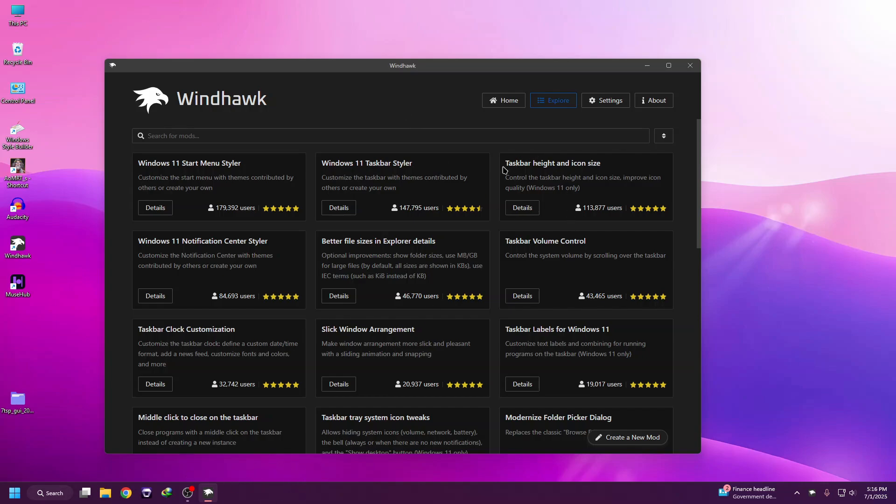
# - Install the Taskbar height and icon size mod, accepting the install risk warning
pyautogui.click(521, 207)
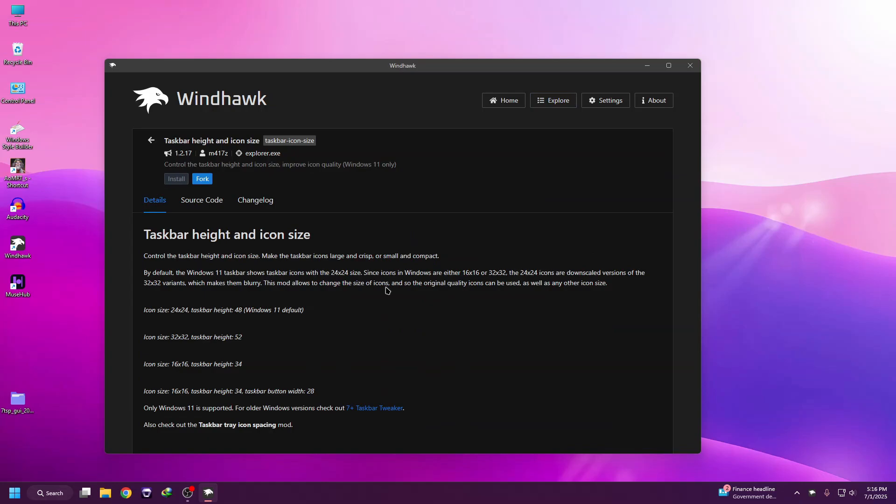
pyautogui.click(176, 179)
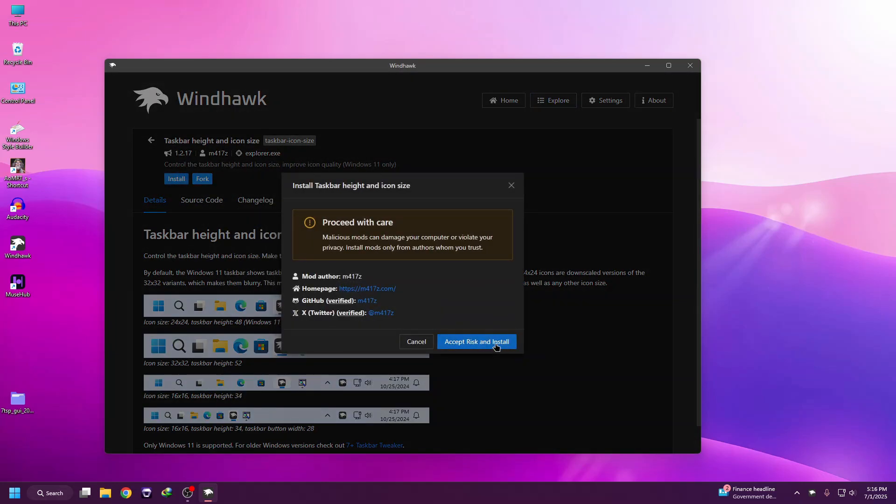
pyautogui.click(476, 341)
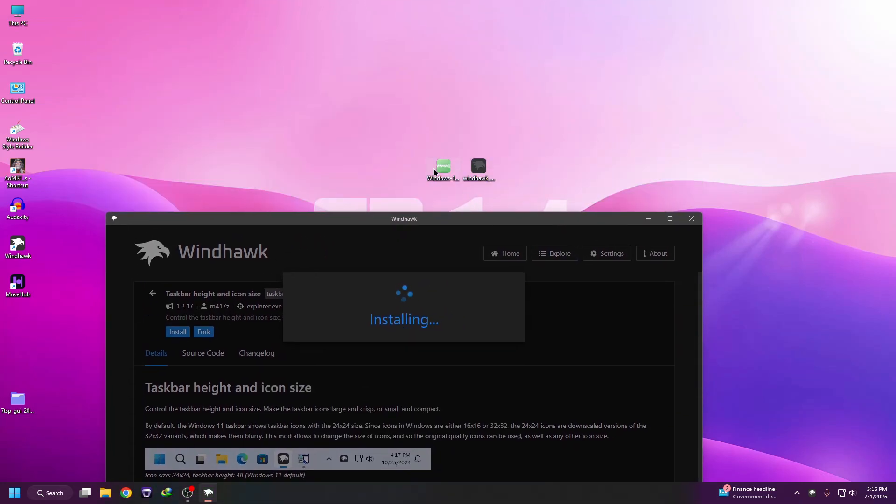
pyautogui.rightClick(441, 169)
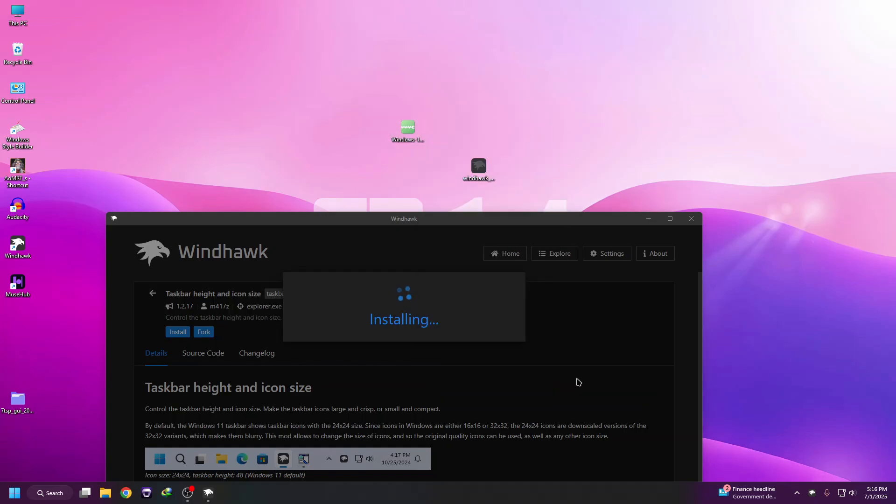
pyautogui.moveTo(37, 351)
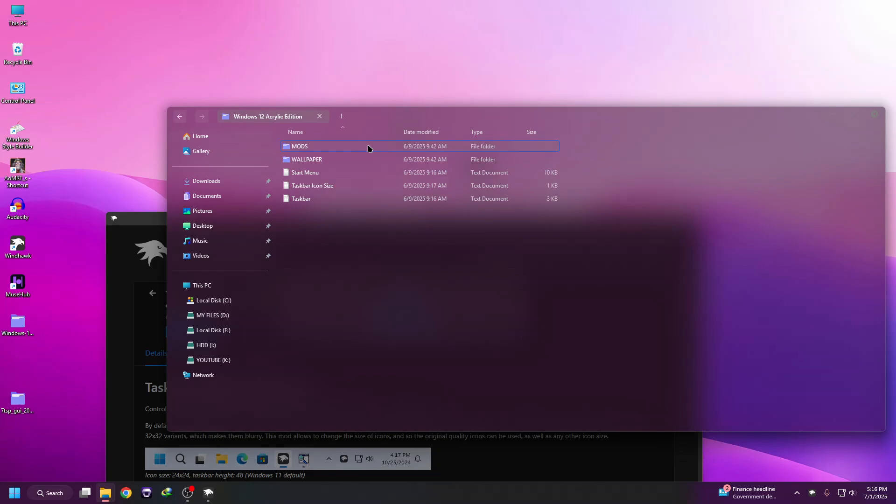
# - Open the Taskbar Icon Size text file in Notepad and select all its contents
pyautogui.doubleClick(299, 145)
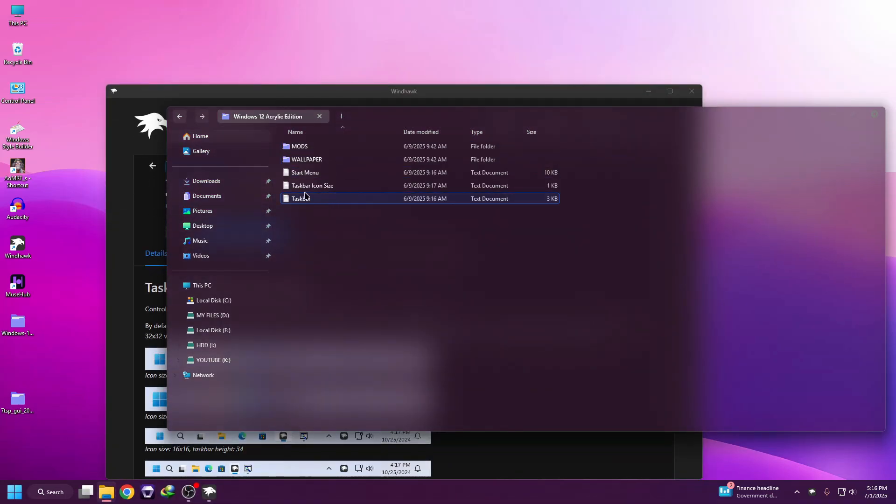
pyautogui.doubleClick(312, 184)
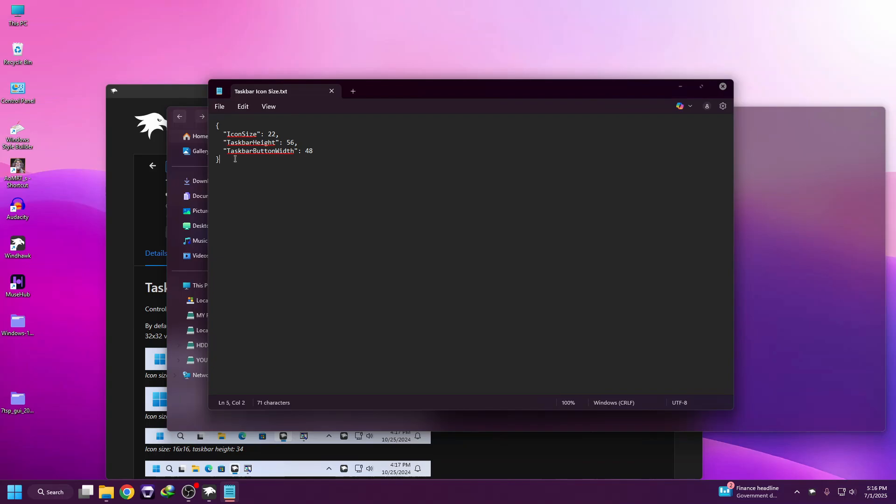
pyautogui.press('ctrl+a')
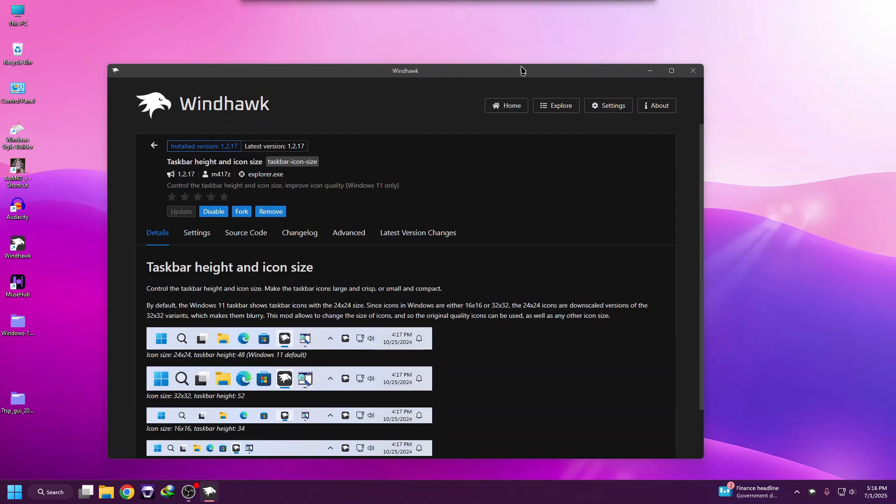
# - Check the taskbar mod's settings (icon 22, height 56), then install Windows 11 Taskbar Styler
pyautogui.click(348, 232)
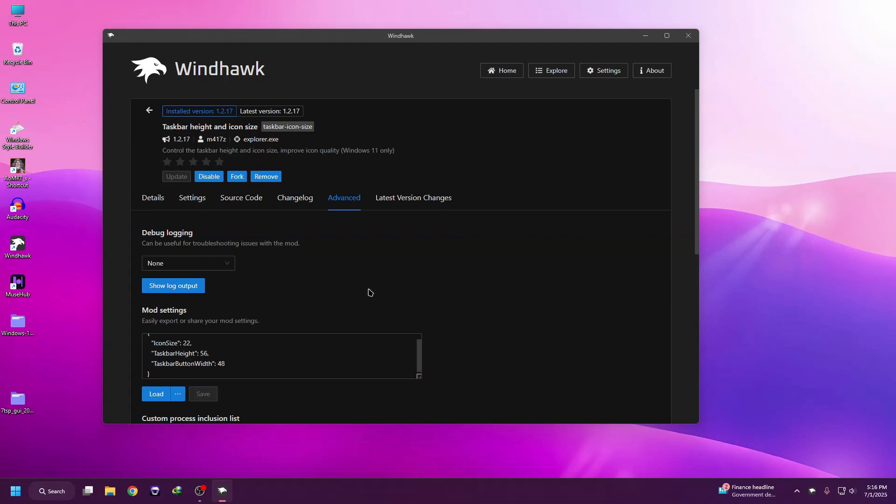
pyautogui.click(550, 70)
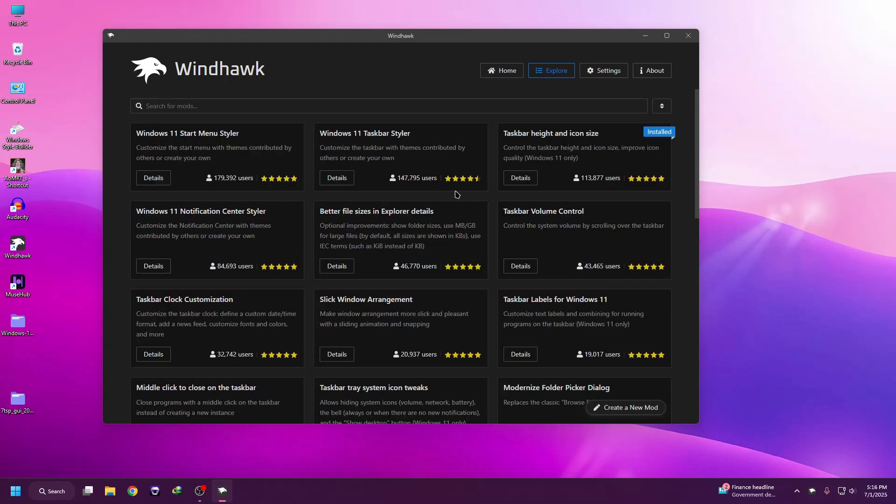
pyautogui.click(336, 177)
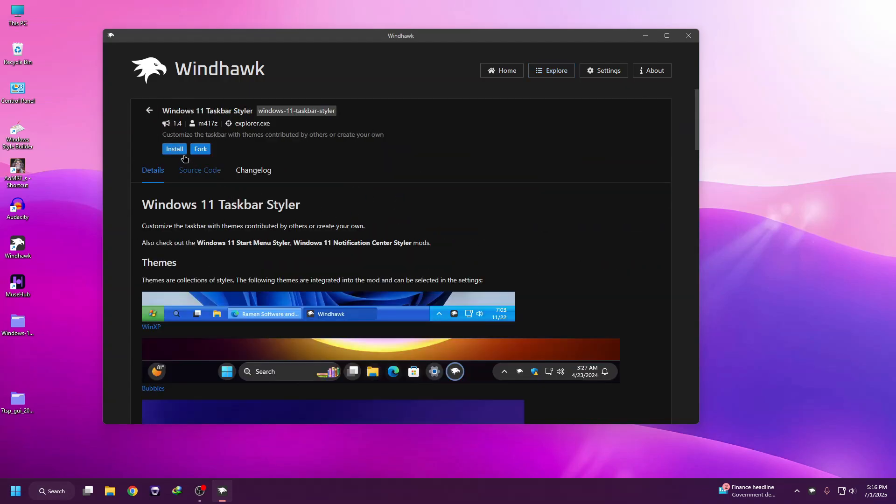
pyautogui.click(175, 149)
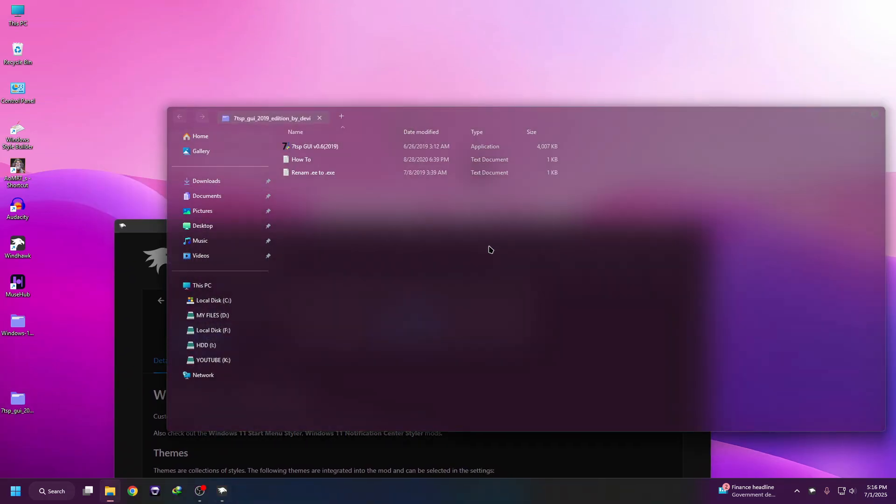
# - Open Taskbar.txt from the Windows 12 Acrylic Edition folder in Notepad
pyautogui.click(185, 339)
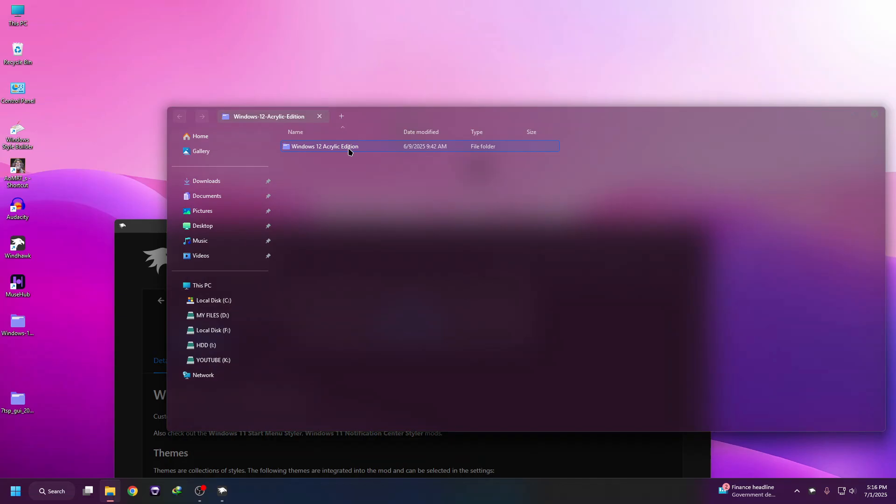
pyautogui.doubleClick(325, 146)
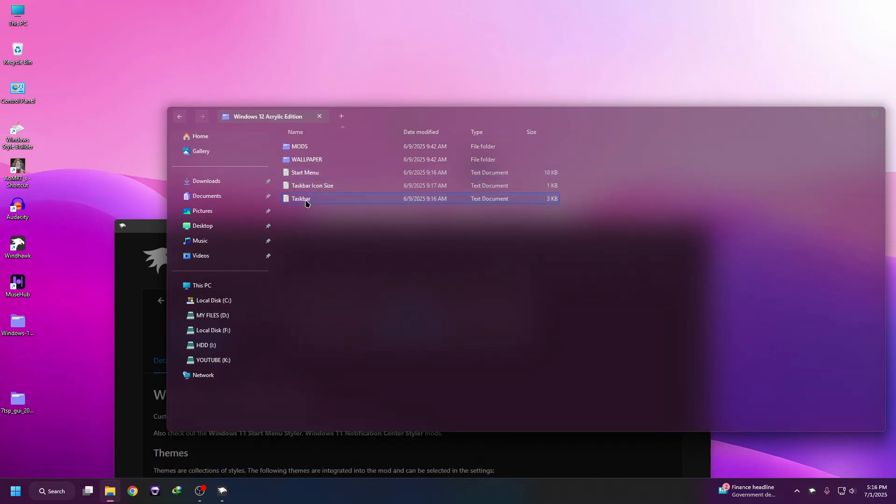
pyautogui.doubleClick(301, 197)
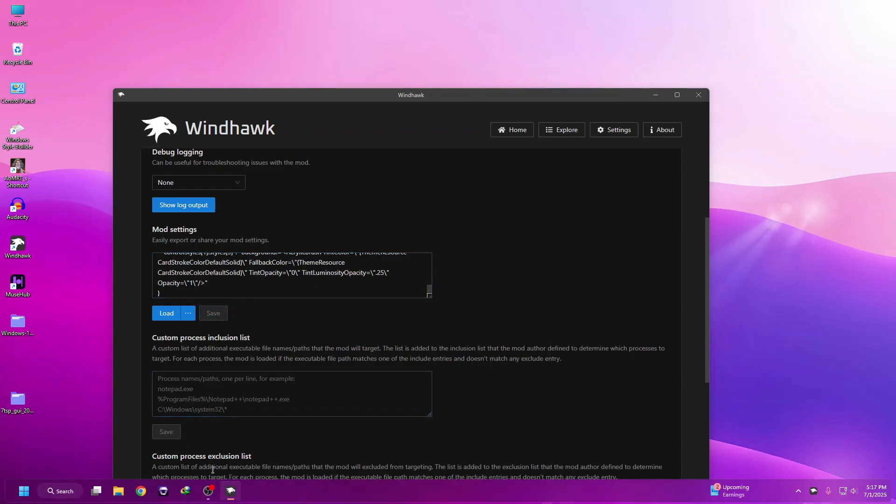
# - Load the acrylic taskbar settings, then install Windows 11 Start Menu Styler accepting the risk
pyautogui.click(96, 491)
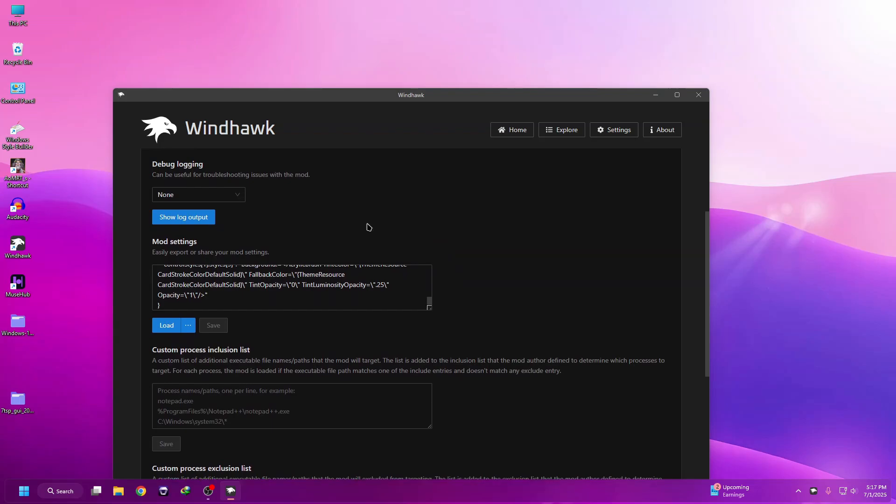
pyautogui.click(561, 130)
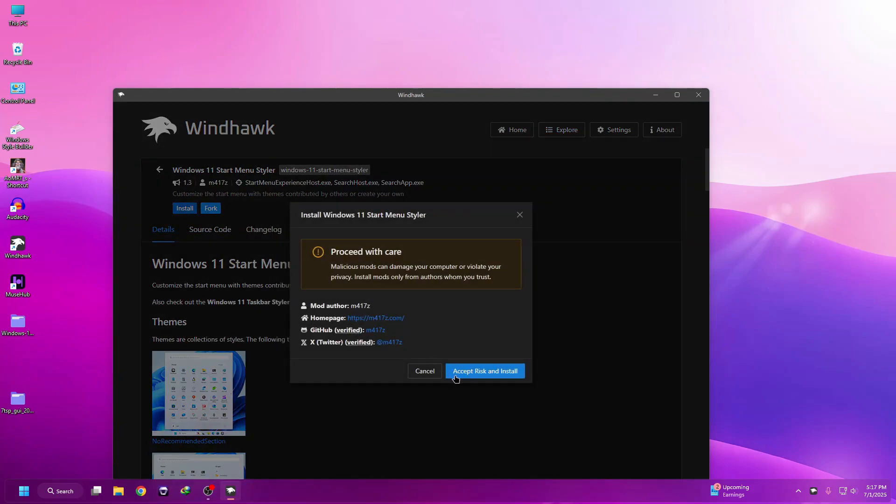
pyautogui.click(484, 370)
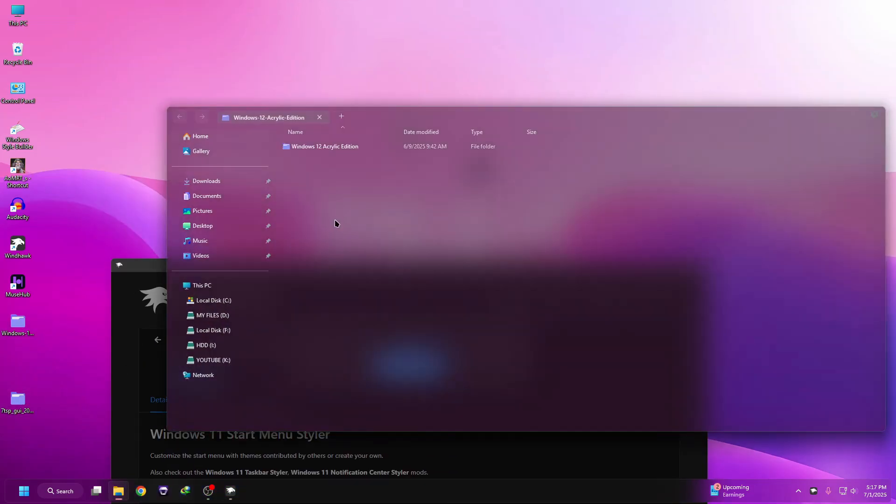
# - Select the whole Start Menu style text and paste it into the styler's Mod settings box
pyautogui.doubleClick(325, 146)
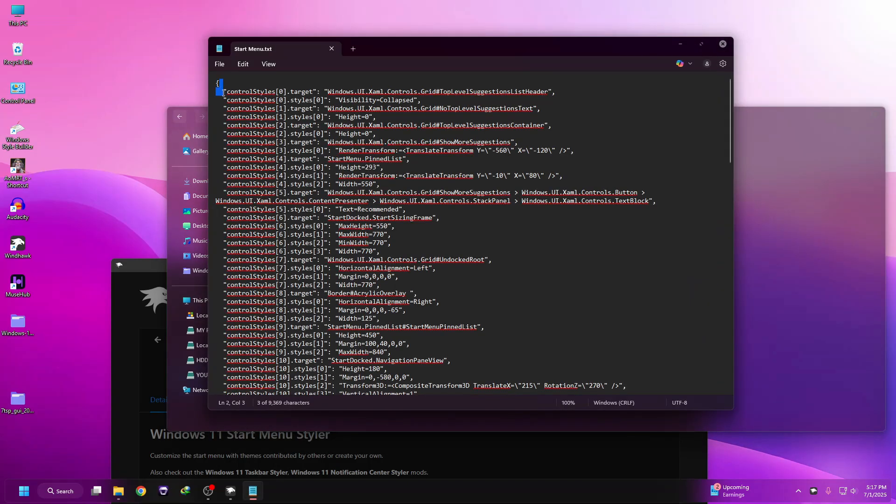
pyautogui.moveTo(222, 90); pyautogui.dragTo(377, 318)
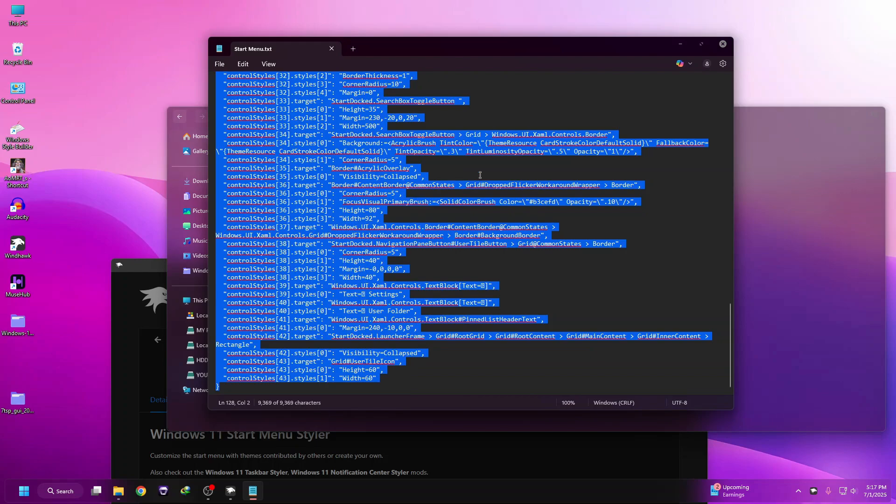
pyautogui.click(182, 377)
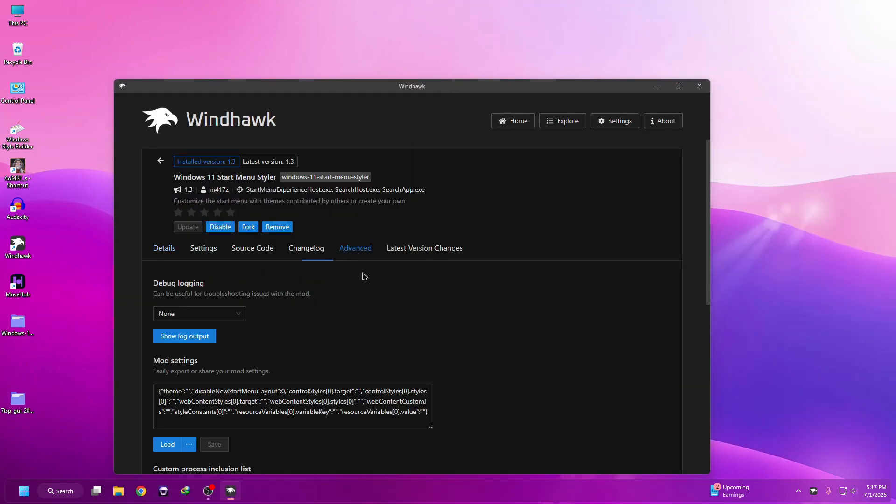
pyautogui.scroll(-3)
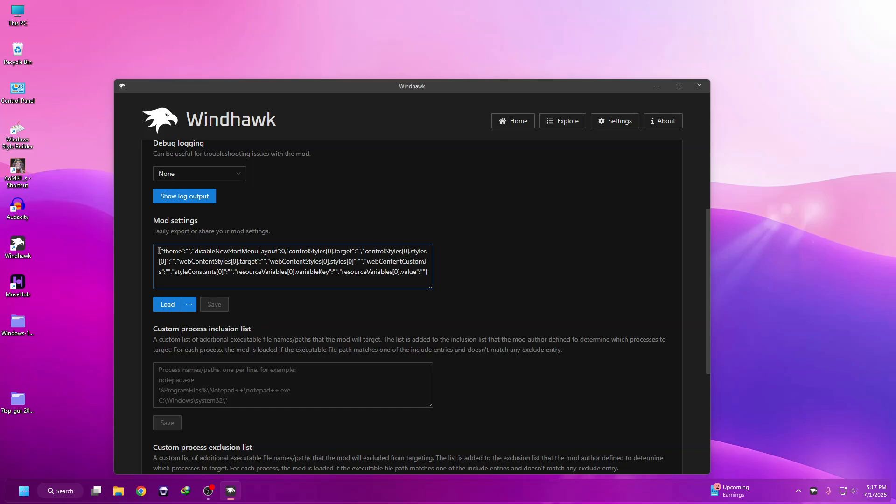
pyautogui.rightClick(292, 266)
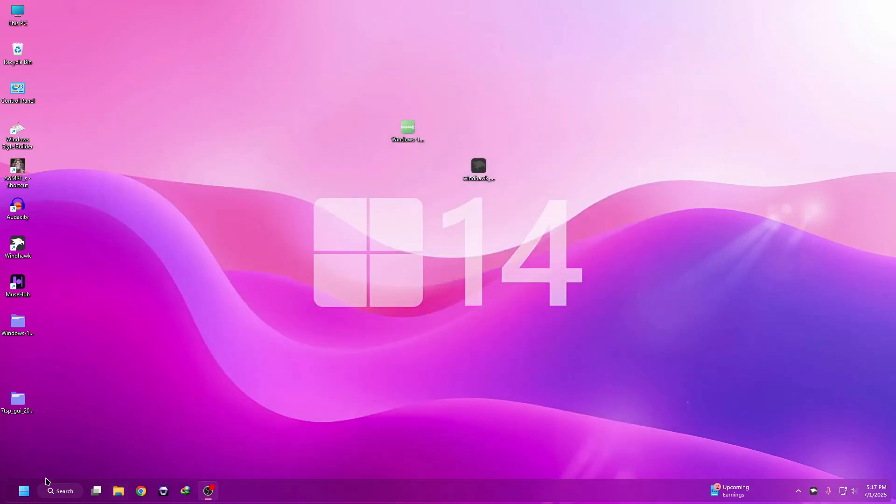
# - Open the Start menu to reveal its translucent acrylic layout with pinned apps and side shortcuts
pyautogui.click(23, 491)
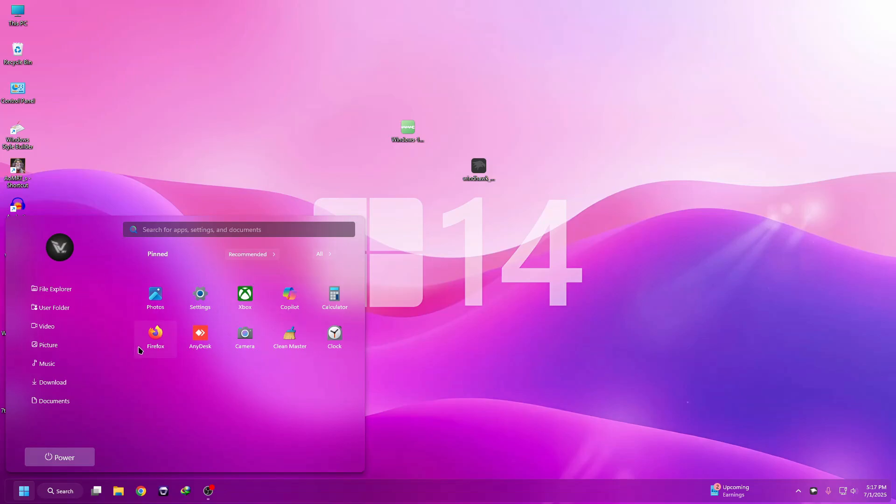
pyautogui.moveTo(162, 362)
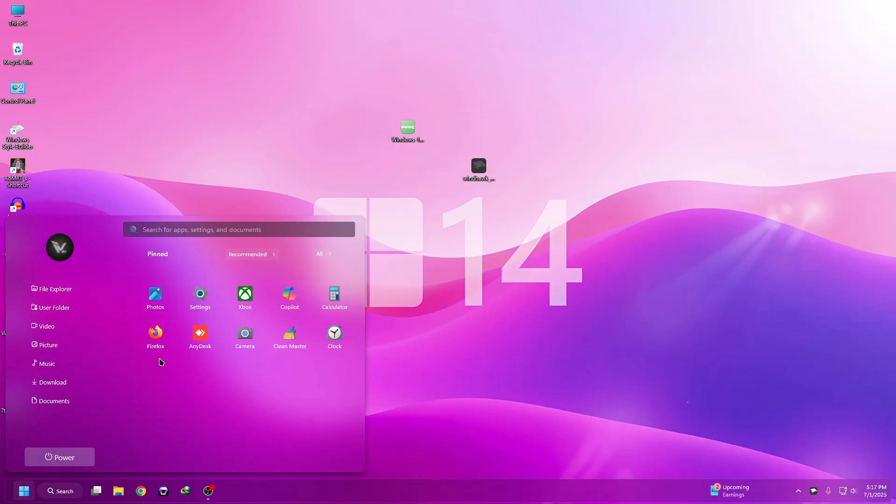
pyautogui.moveTo(103, 460)
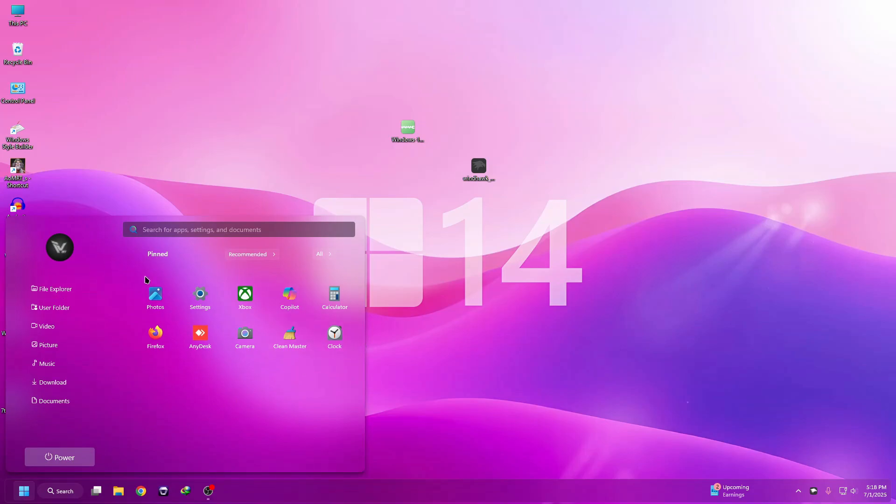
pyautogui.moveTo(306, 304)
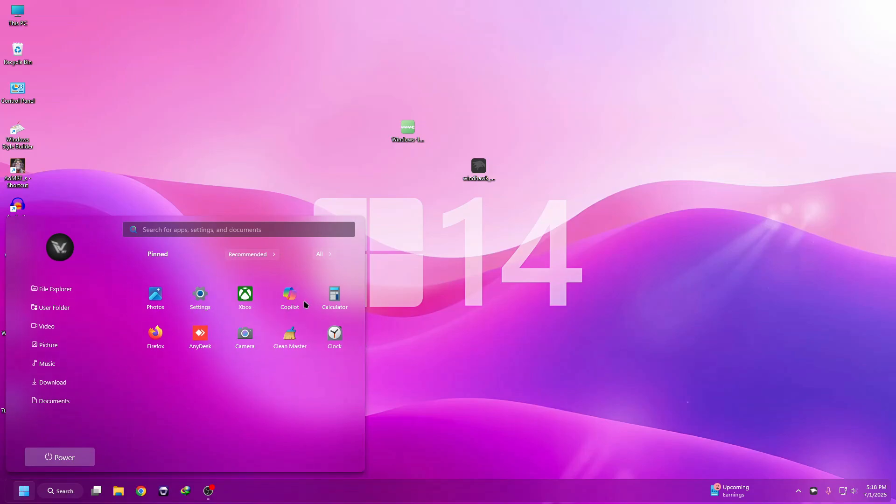